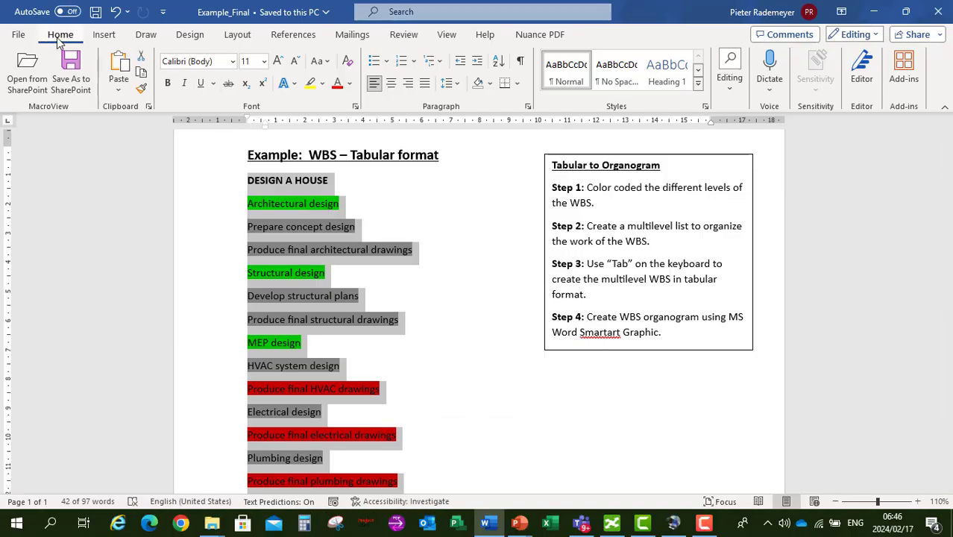
{"action": "mouse_move", "coordinate": [431, 61]}
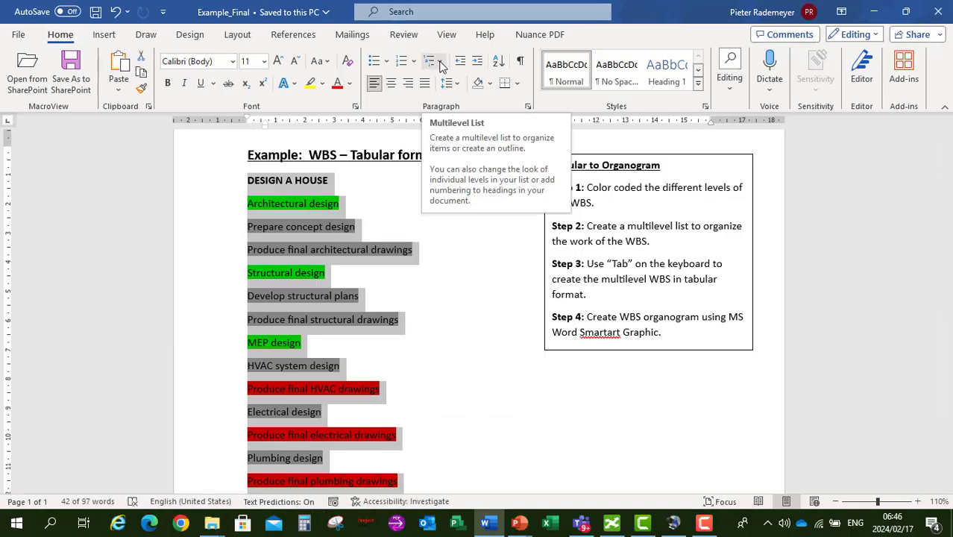
Apply a numbered Multilevel List style to the colour-coded WBS lines
{"action": "left_click", "coordinate": [434, 61]}
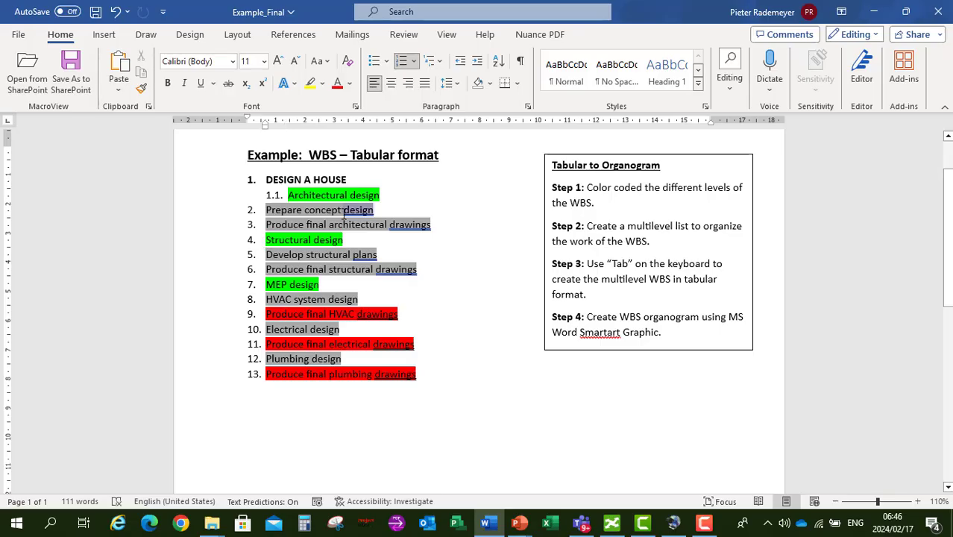
Demote Prepare concept design, the next design task and Plumbing design one list level each
{"action": "key", "text": "Tab"}
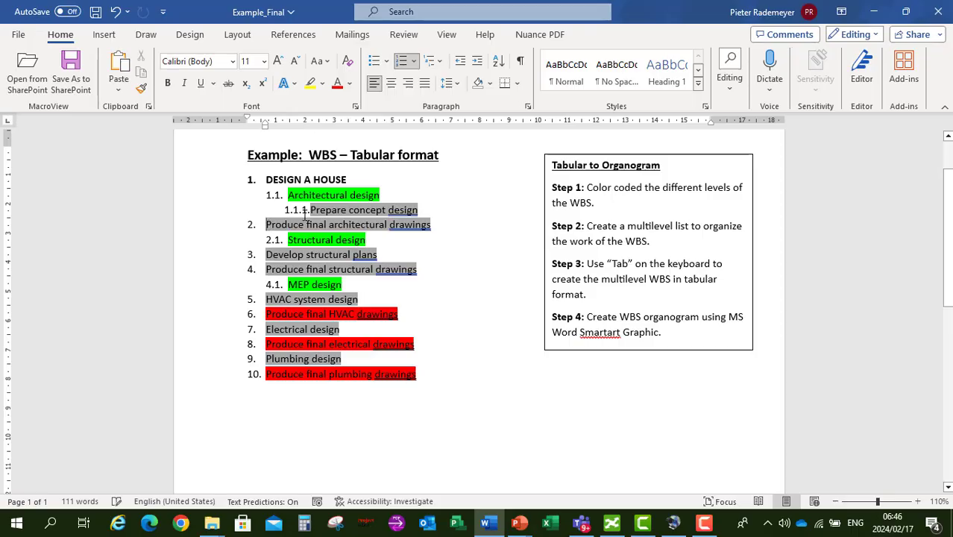
{"action": "key", "text": "Tab"}
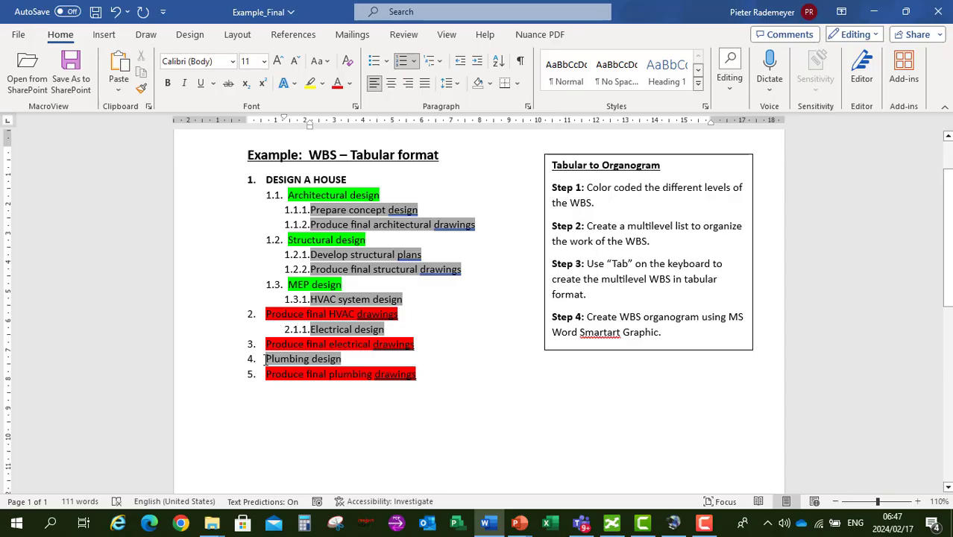
{"action": "key", "text": "tab"}
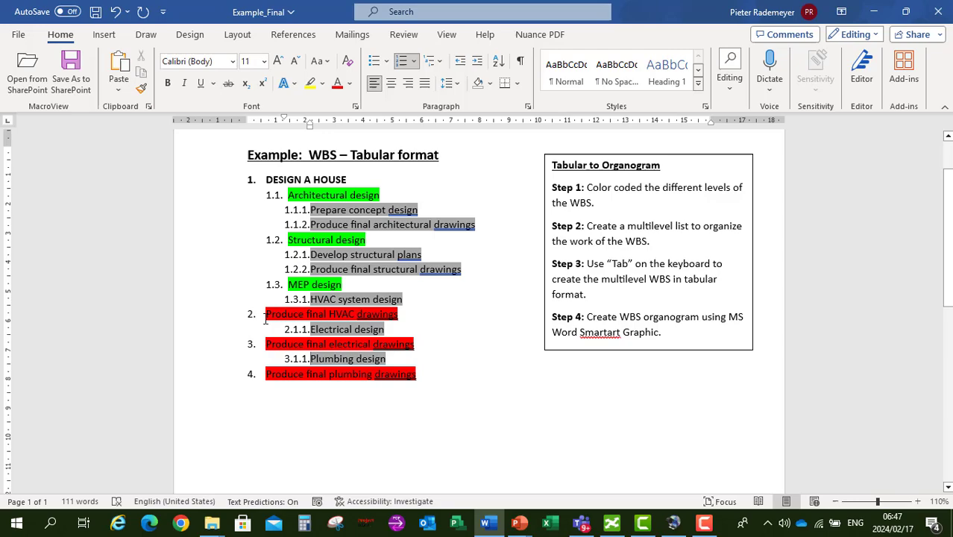
Nest 'Produce final HVAC drawings' one level deeper beneath HVAC design
{"action": "left_click", "coordinate": [266, 313]}
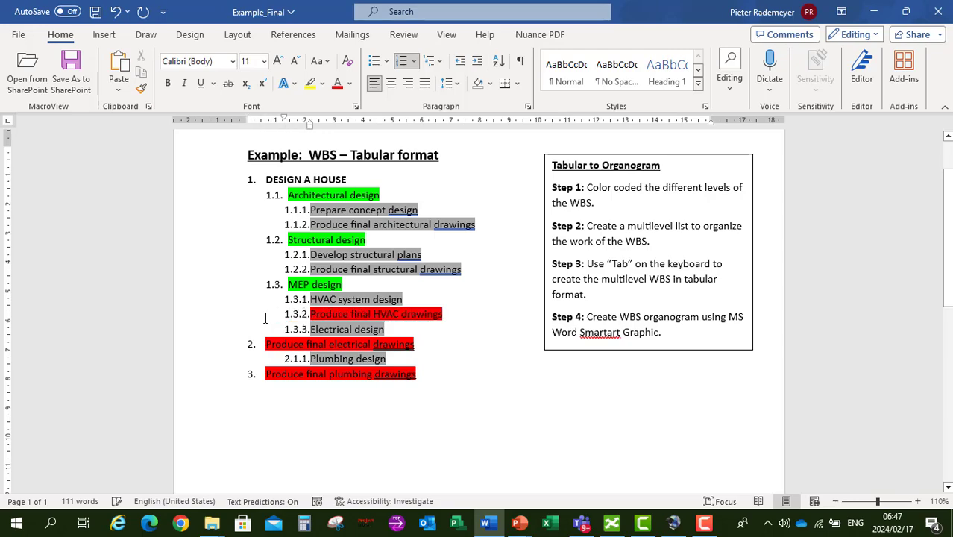
{"action": "key", "text": "Tab"}
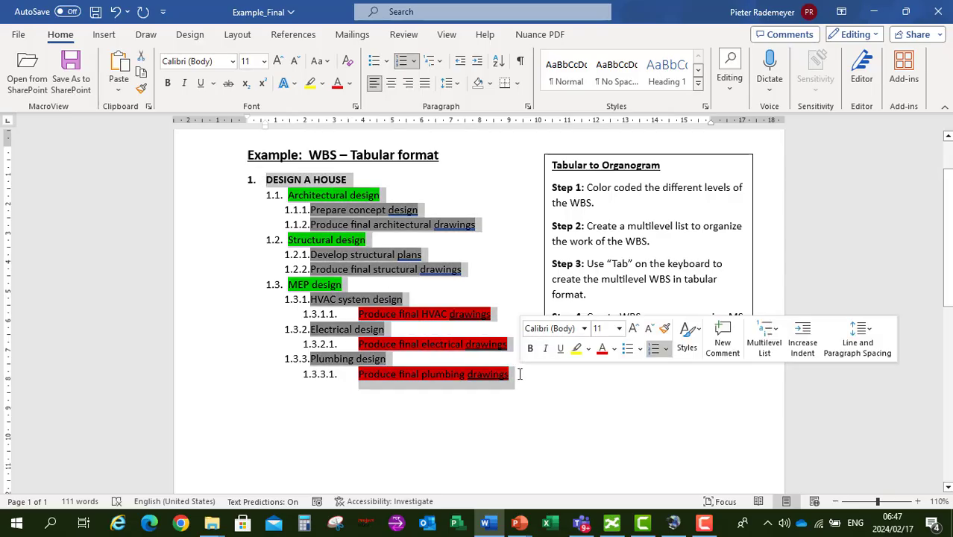
Insert a Hierarchy > Organization Chart SmartArt graphic below the WBS list
{"action": "right_click", "coordinate": [433, 374]}
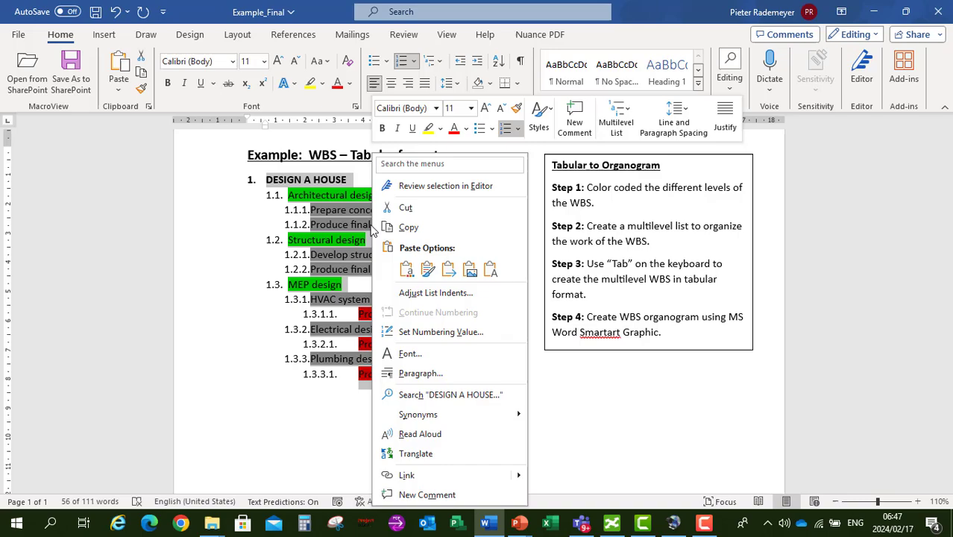
{"action": "mouse_move", "coordinate": [409, 228]}
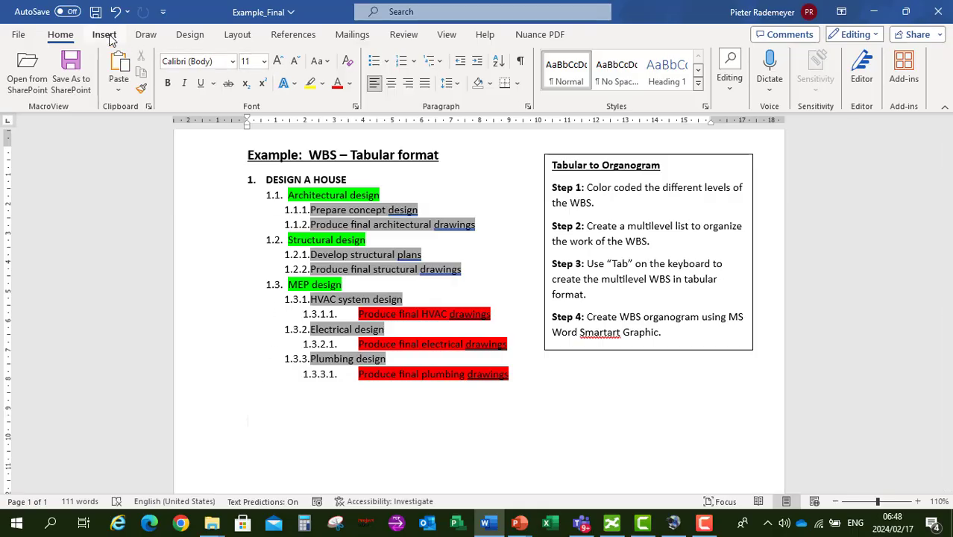
{"action": "left_click", "coordinate": [104, 34]}
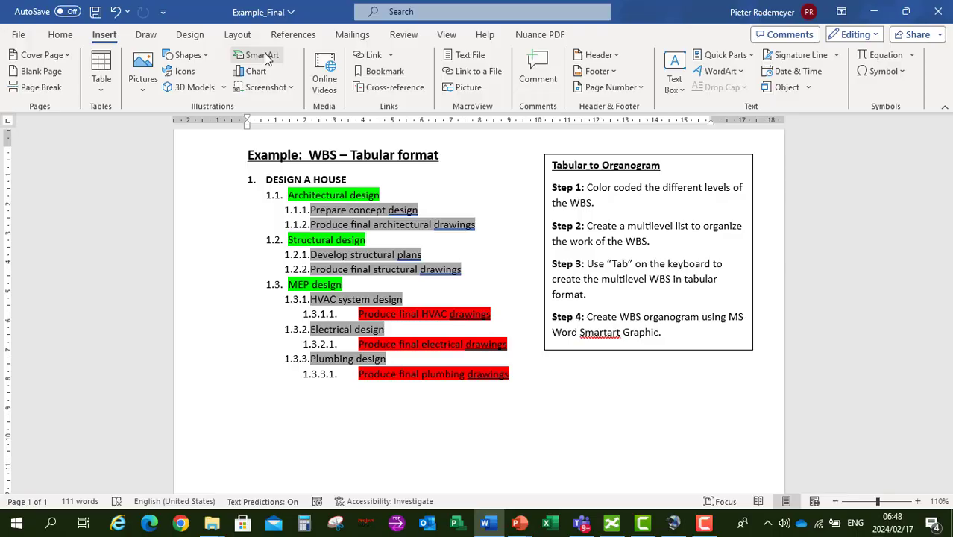
{"action": "left_click", "coordinate": [255, 55]}
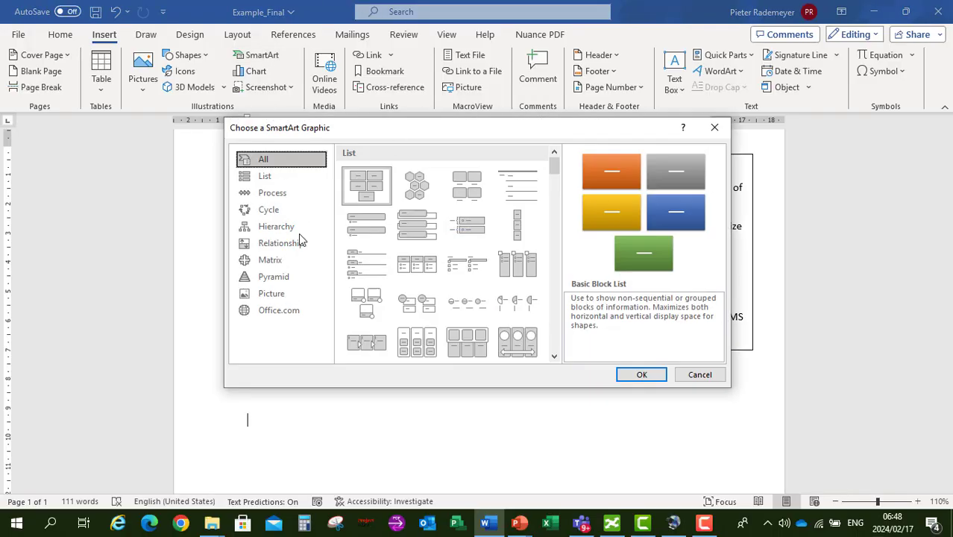
{"action": "left_click", "coordinate": [276, 226]}
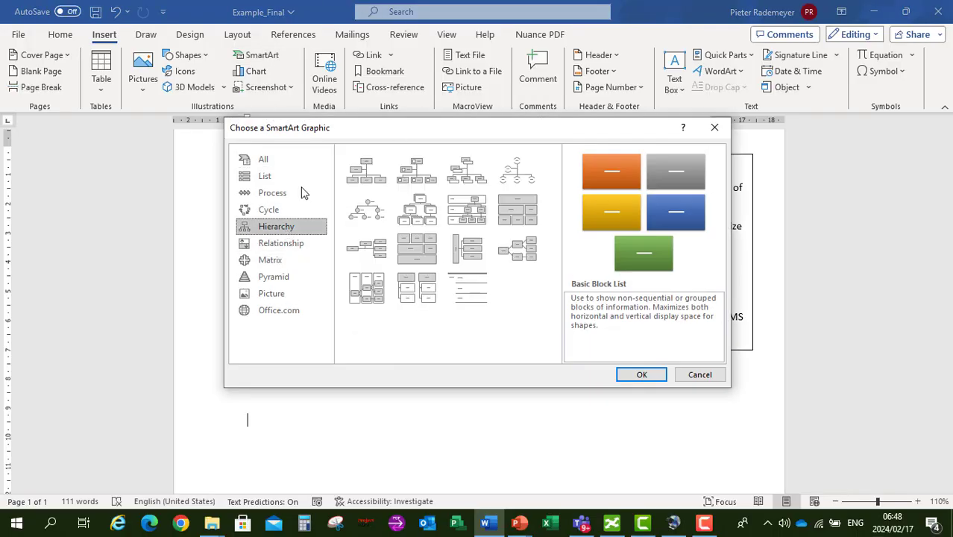
{"action": "left_click", "coordinate": [367, 170]}
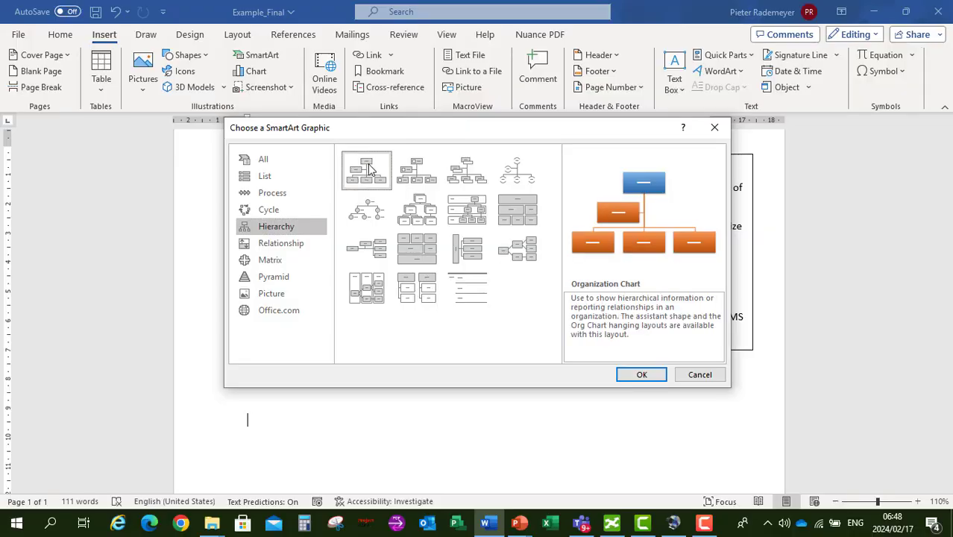
{"action": "mouse_move", "coordinate": [368, 173]}
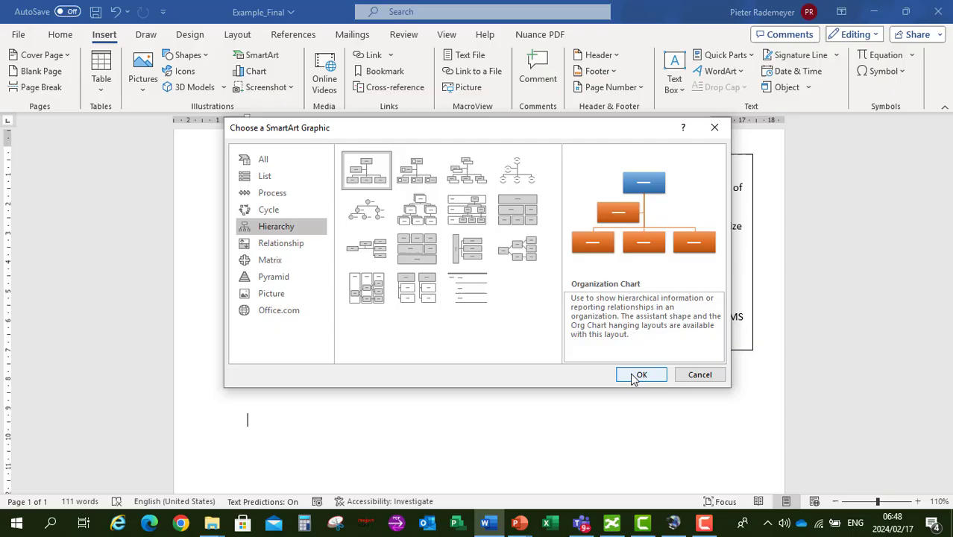
{"action": "left_click", "coordinate": [642, 375]}
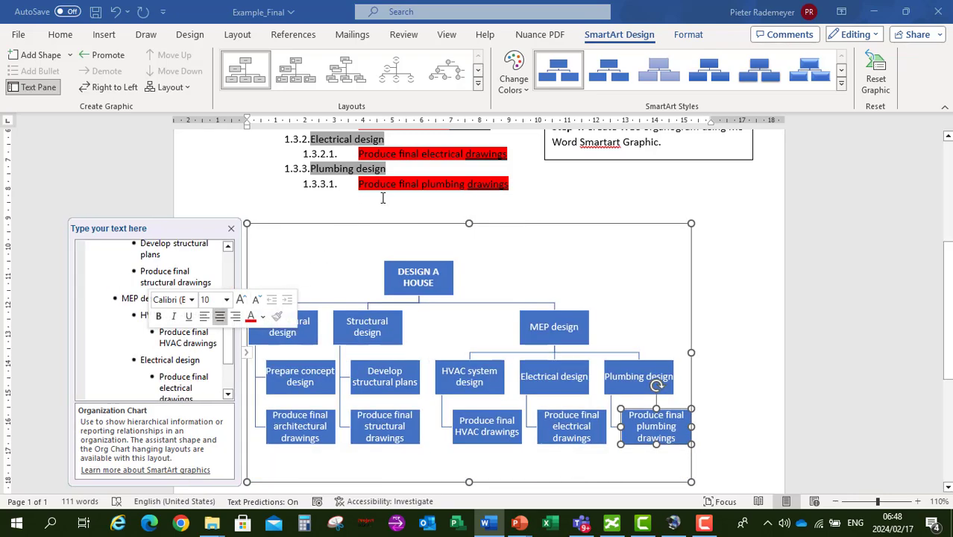
{"action": "mouse_move", "coordinate": [332, 225]}
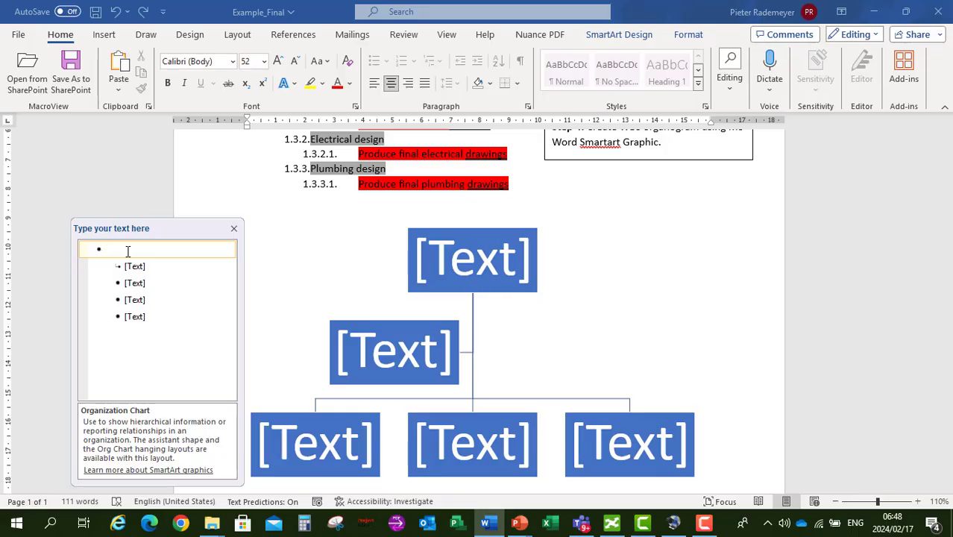
Label the top box 'Design a house' and its first branch 'Arch Design'
{"action": "type", "text": "Design a house"}
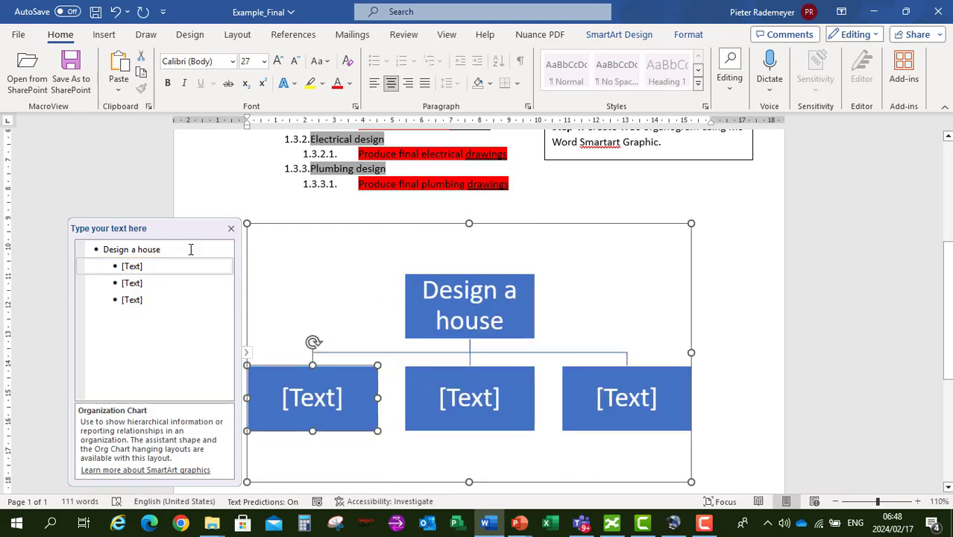
{"action": "left_click", "coordinate": [132, 266]}
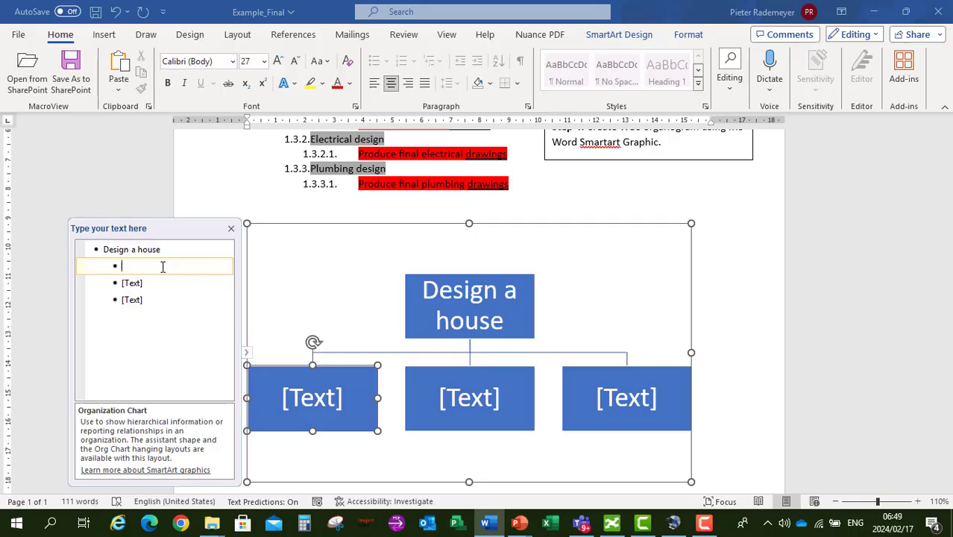
{"action": "type", "text": "Arch"}
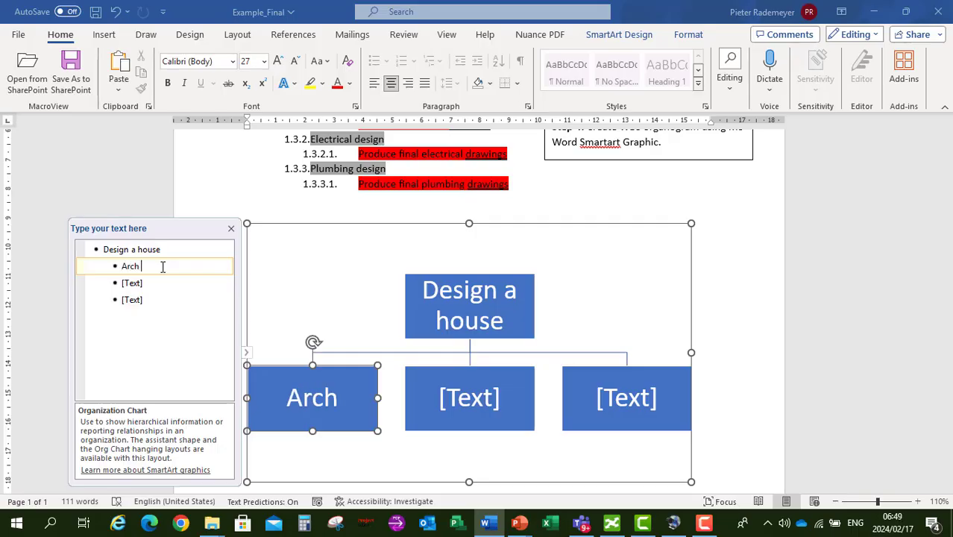
{"action": "type", "text": "Design"}
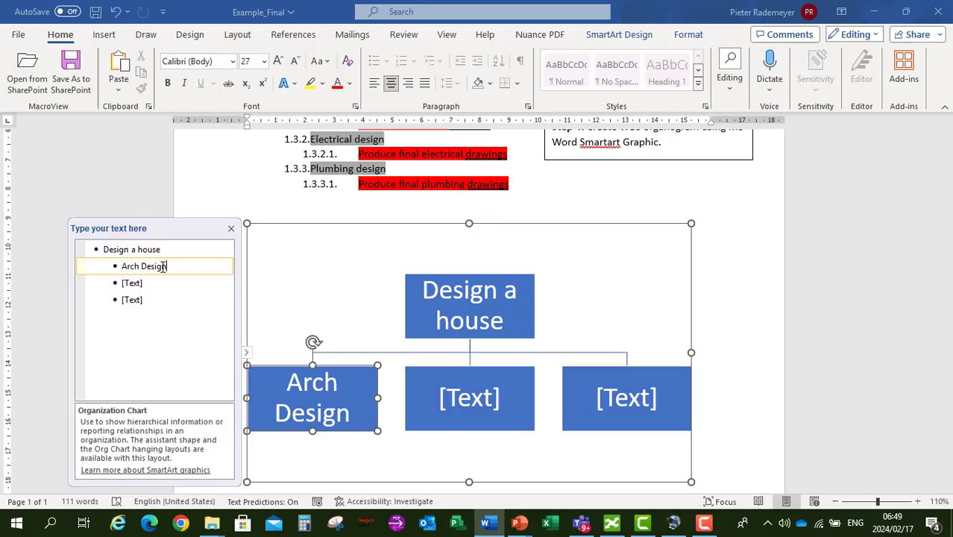
{"action": "key", "text": "enter"}
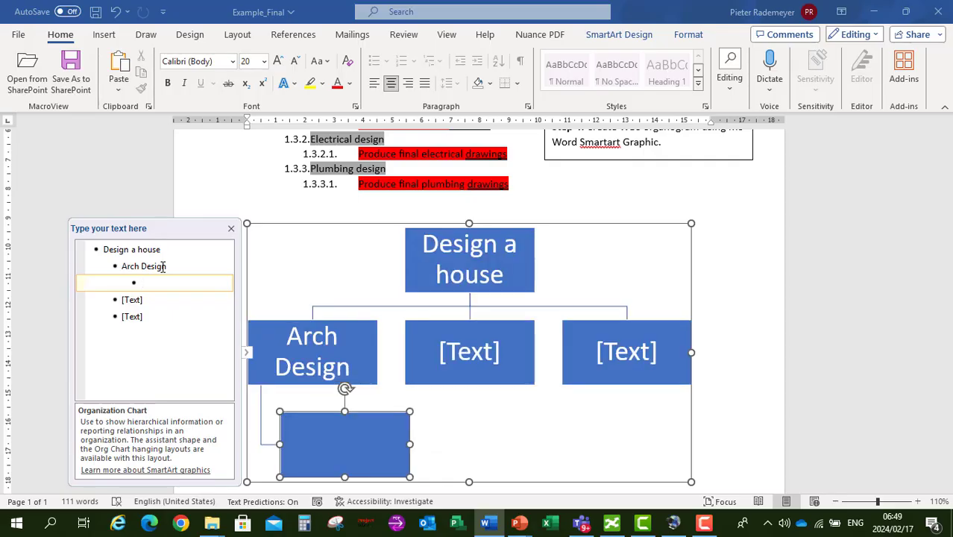
Add 'Concept drawings' and 'Final Drawings' boxes beneath Arch Design
{"action": "type", "text": "Concept draw"}
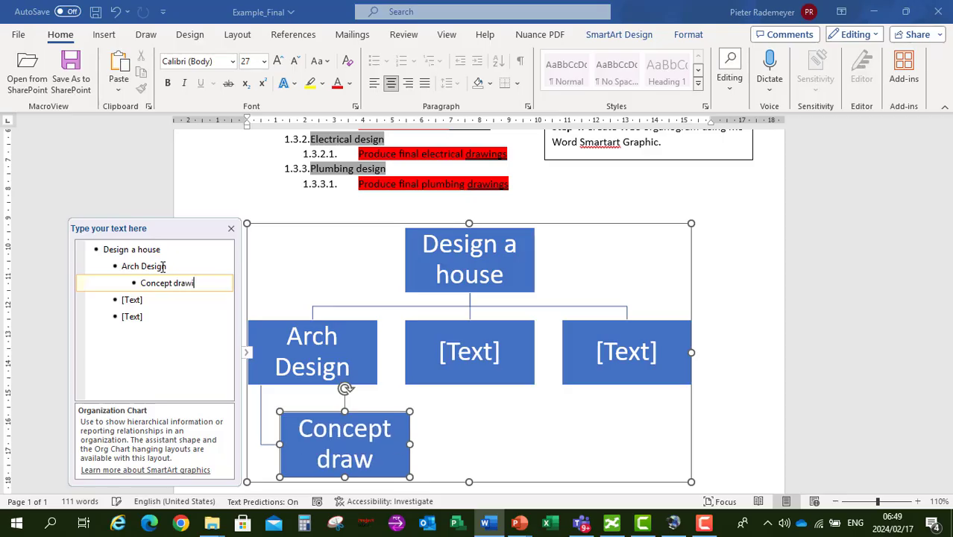
{"action": "type", "text": "ings"}
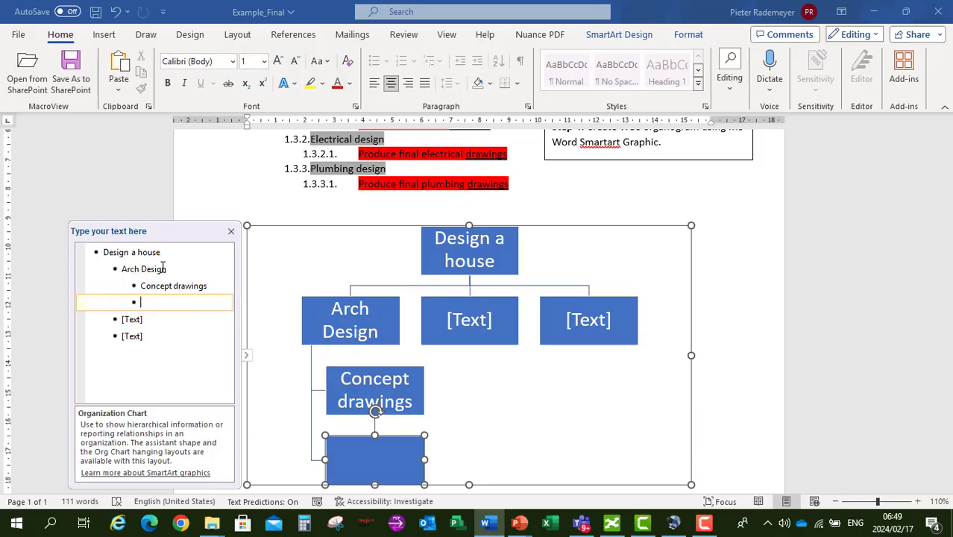
{"action": "type", "text": "Final Dr"}
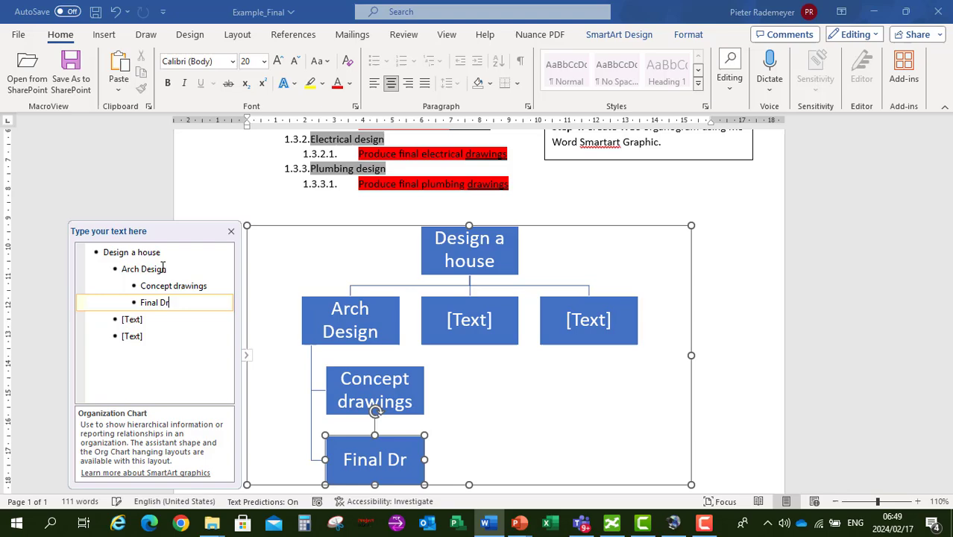
{"action": "type", "text": "awing"}
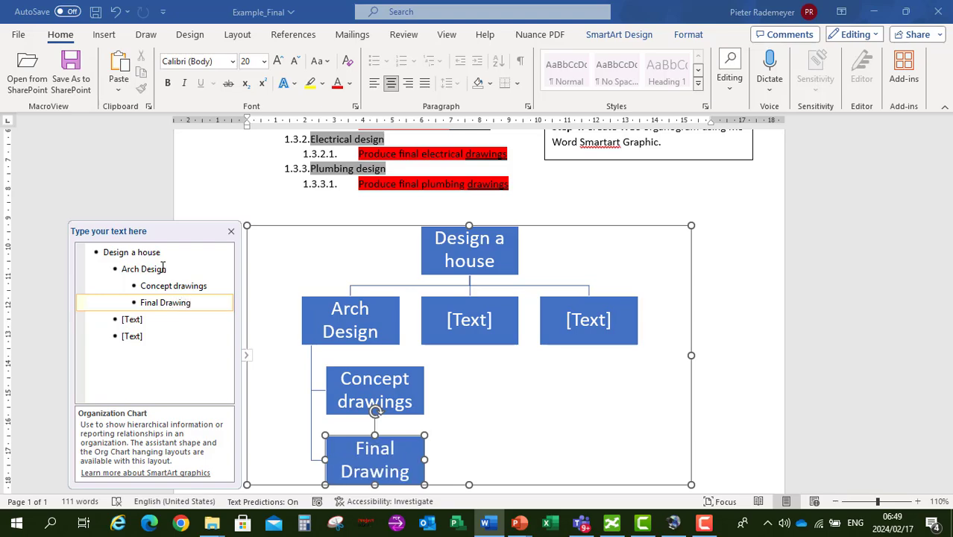
{"action": "type", "text": "s"}
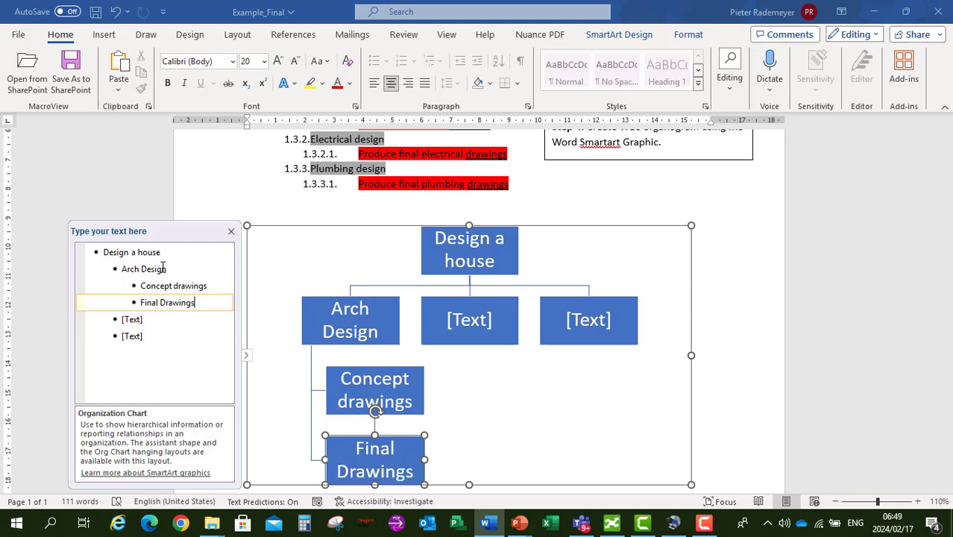